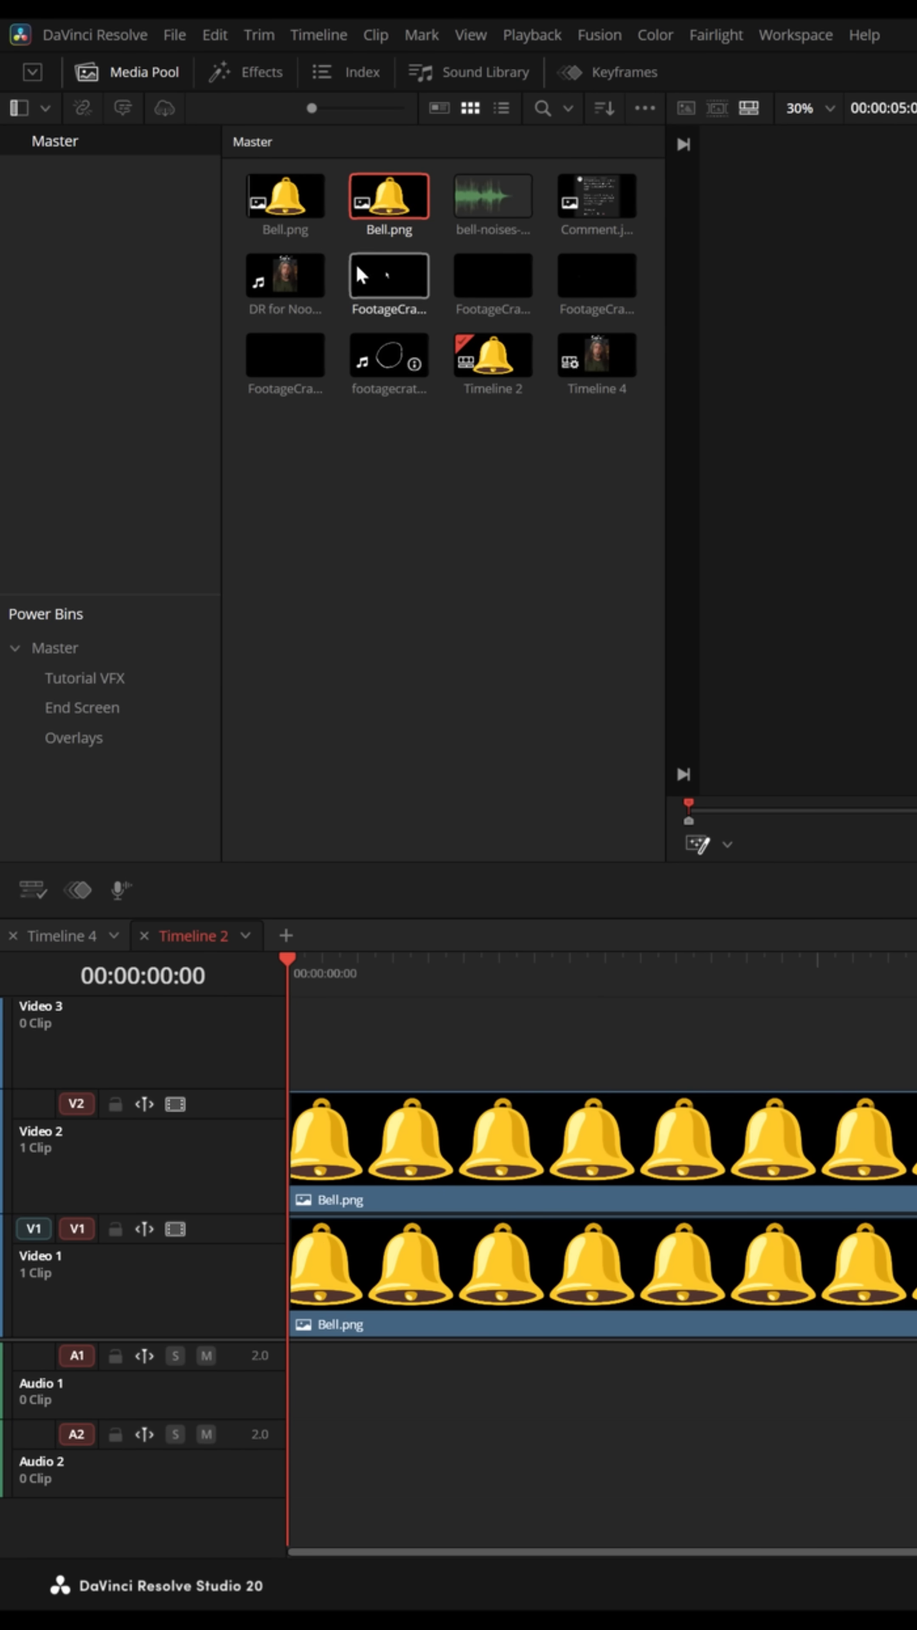
Place a third Bell.png from the Media Pool onto Video 3 above the two bell clips.
drag(390, 198, 416, 1039)
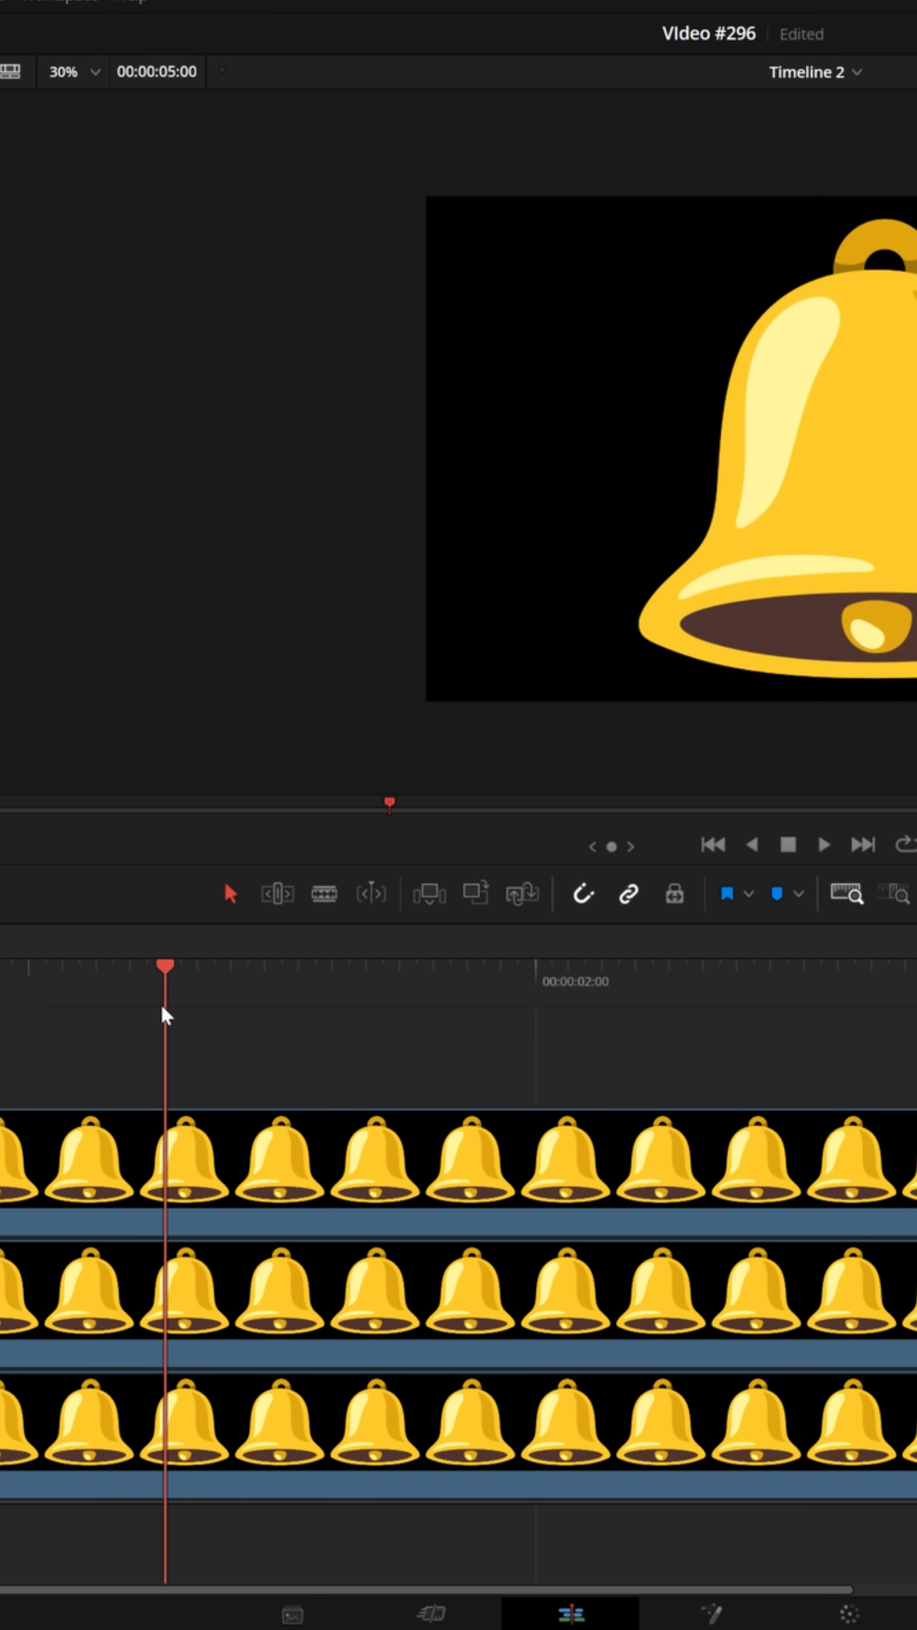
Show the Bell.png clip's video properties in the Inspector.
click(726, 894)
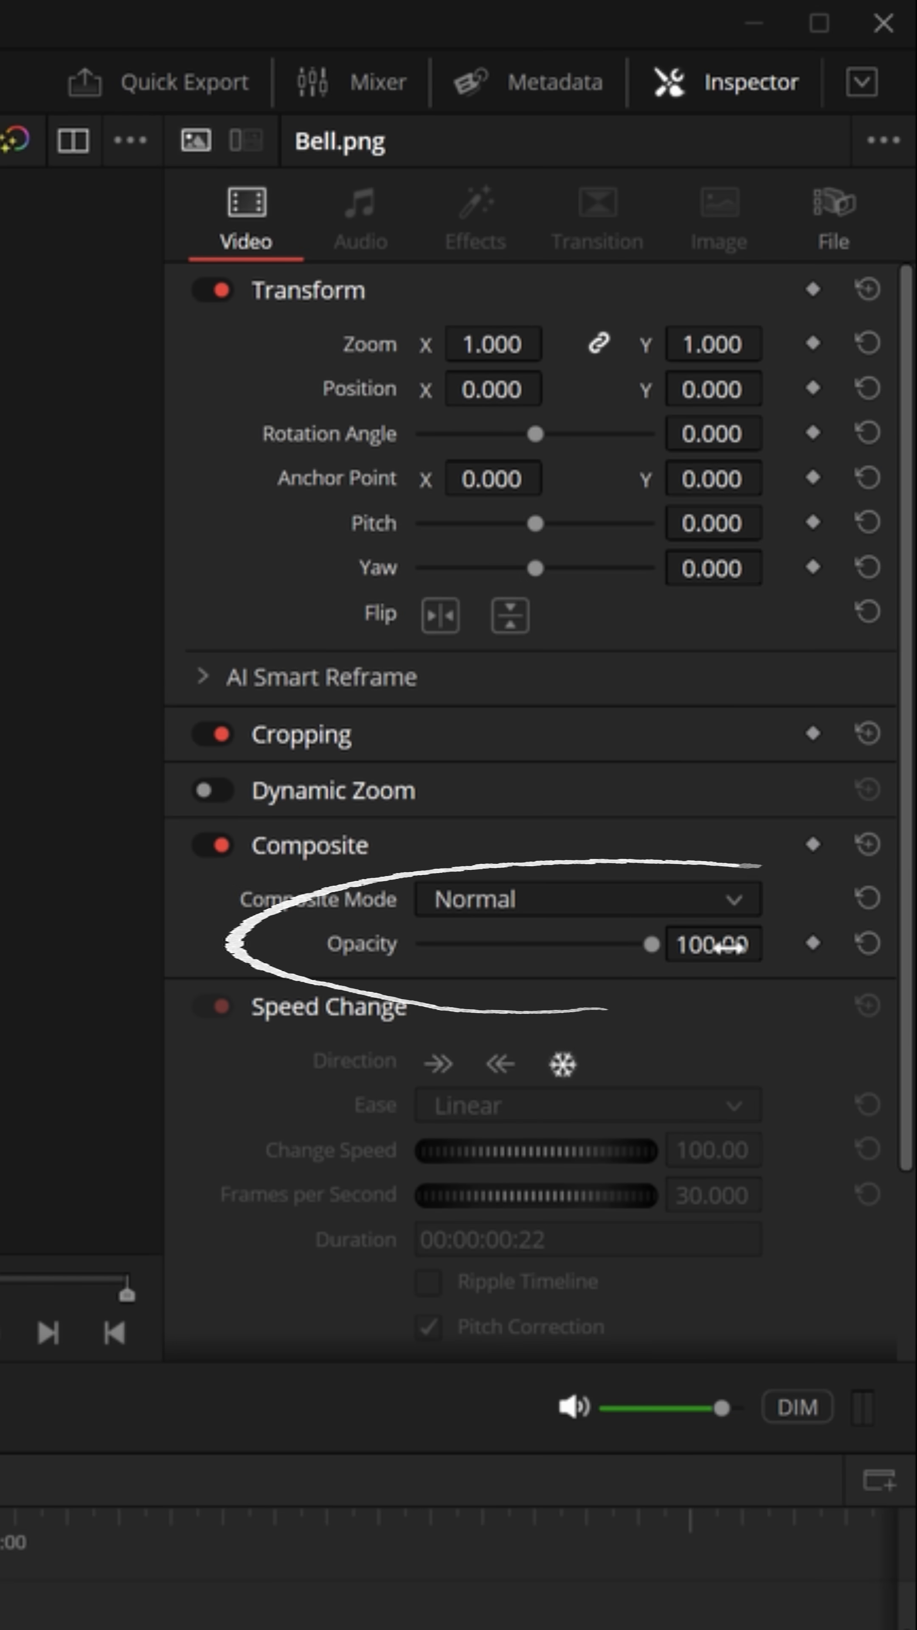
Set the top bell clip's Composite opacity to 50 for semi-transparency.
text(50)
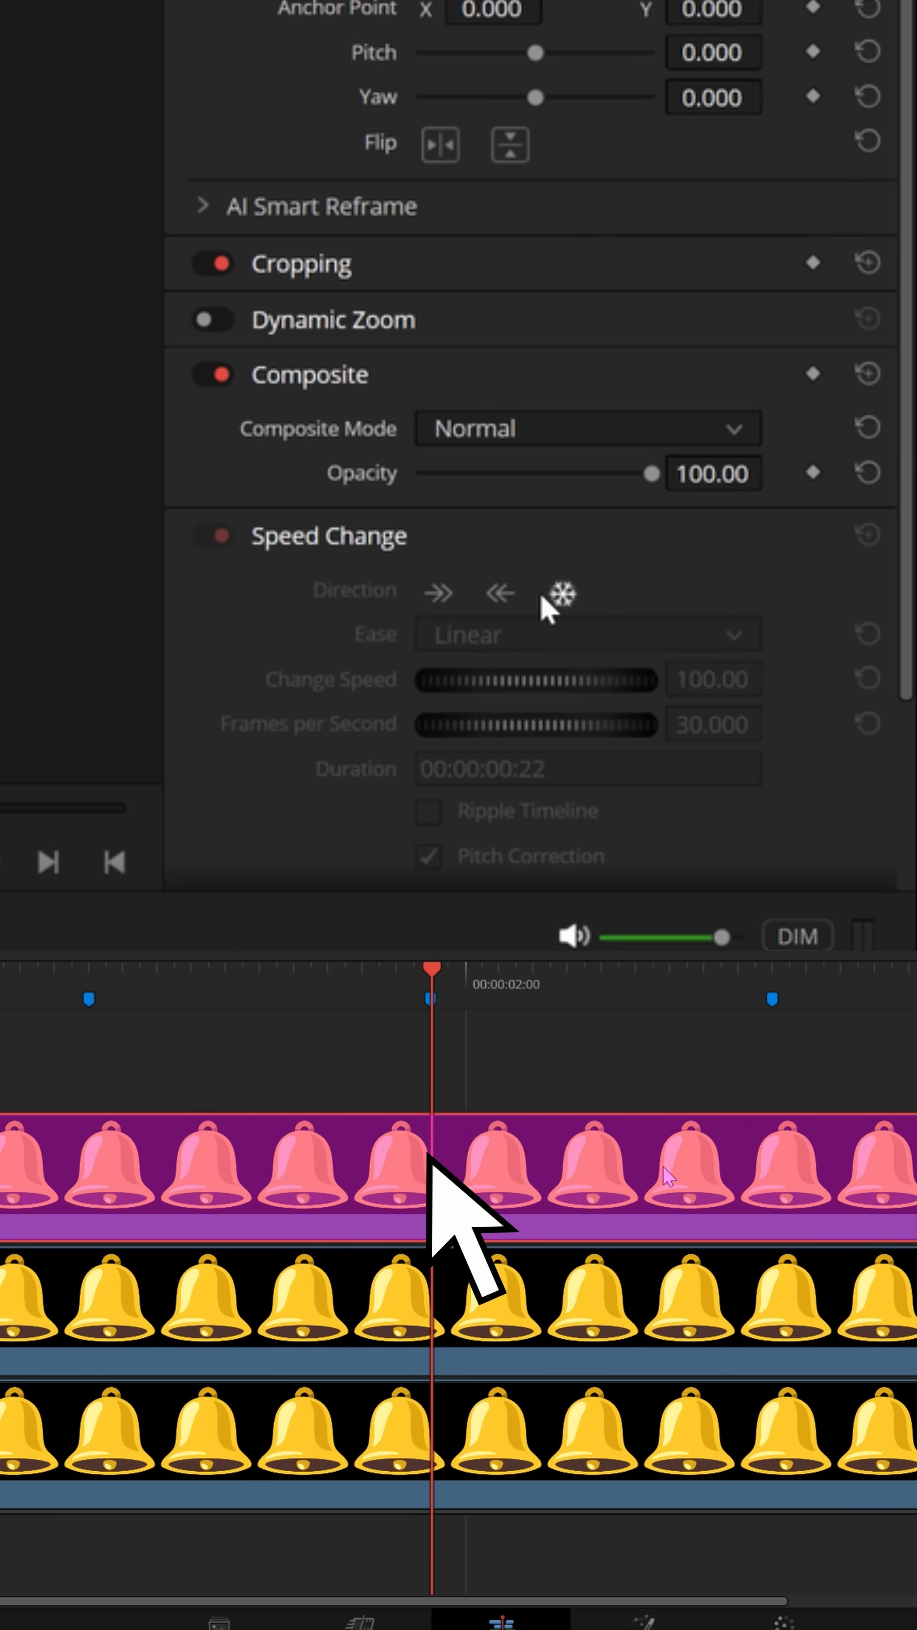
click(713, 473)
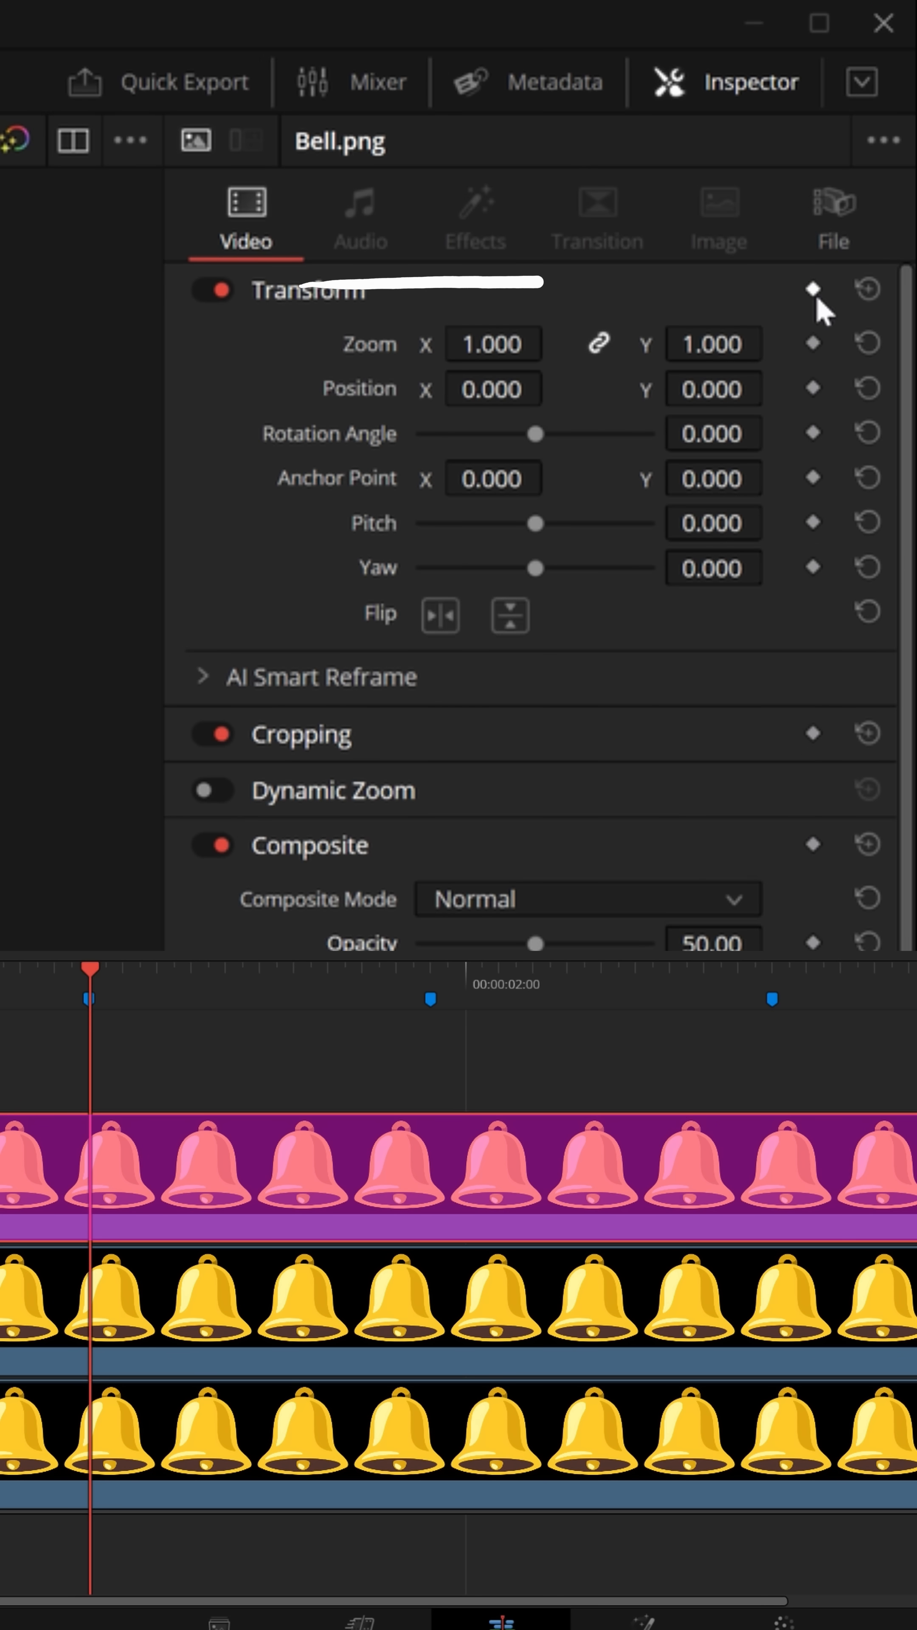
Keyframe the top bell clip's Transform settings at the first marker.
click(811, 288)
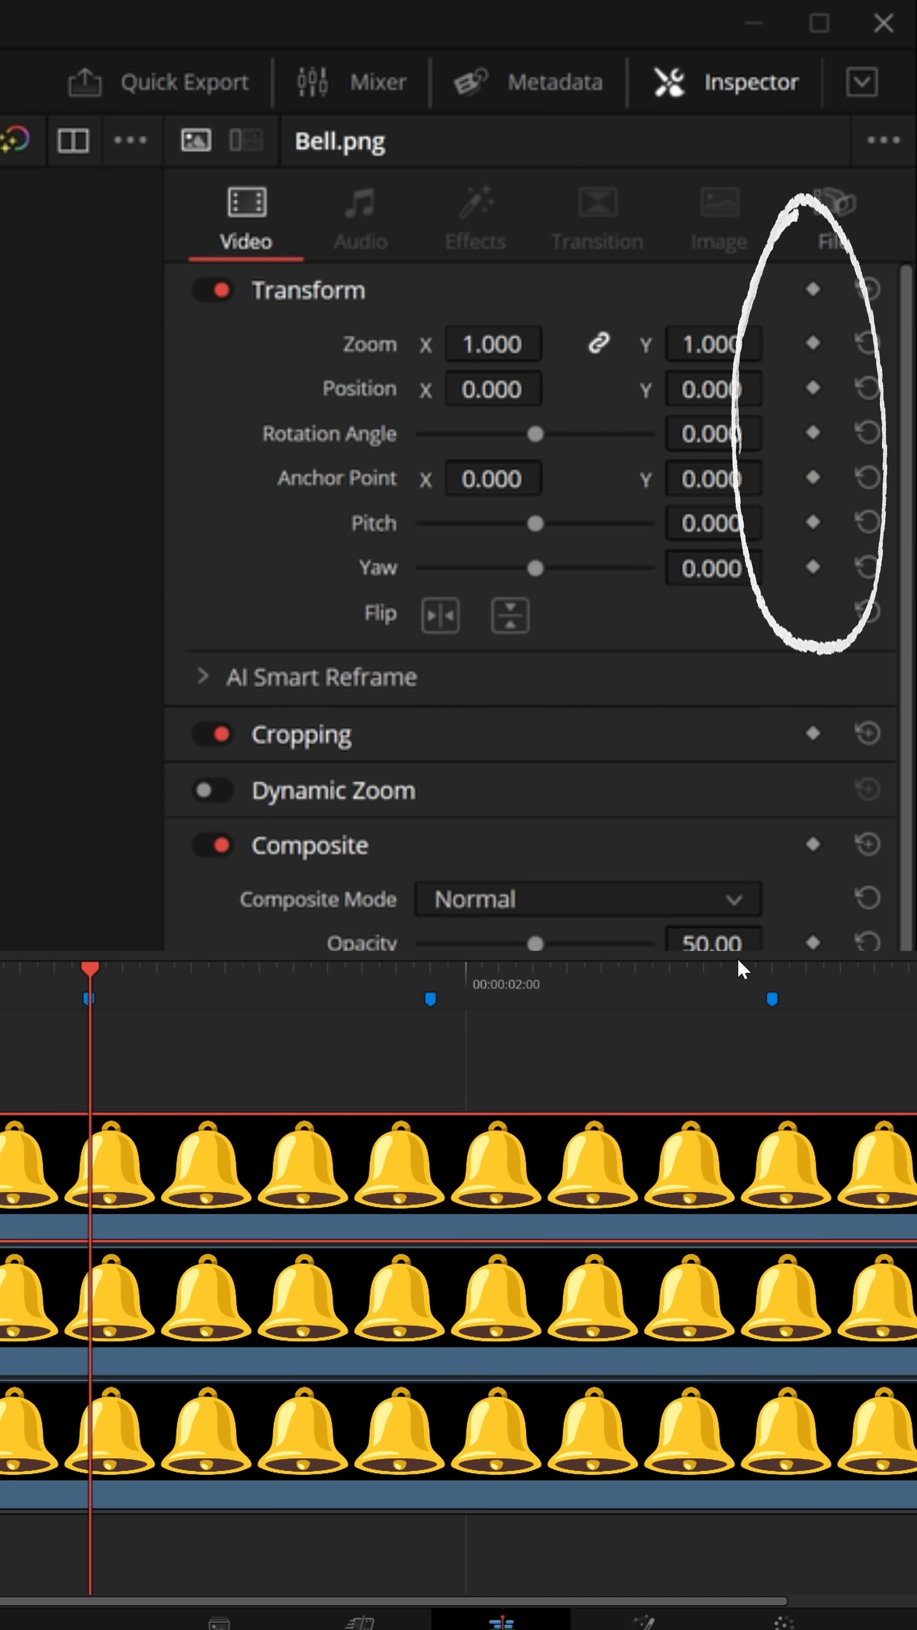
click(811, 289)
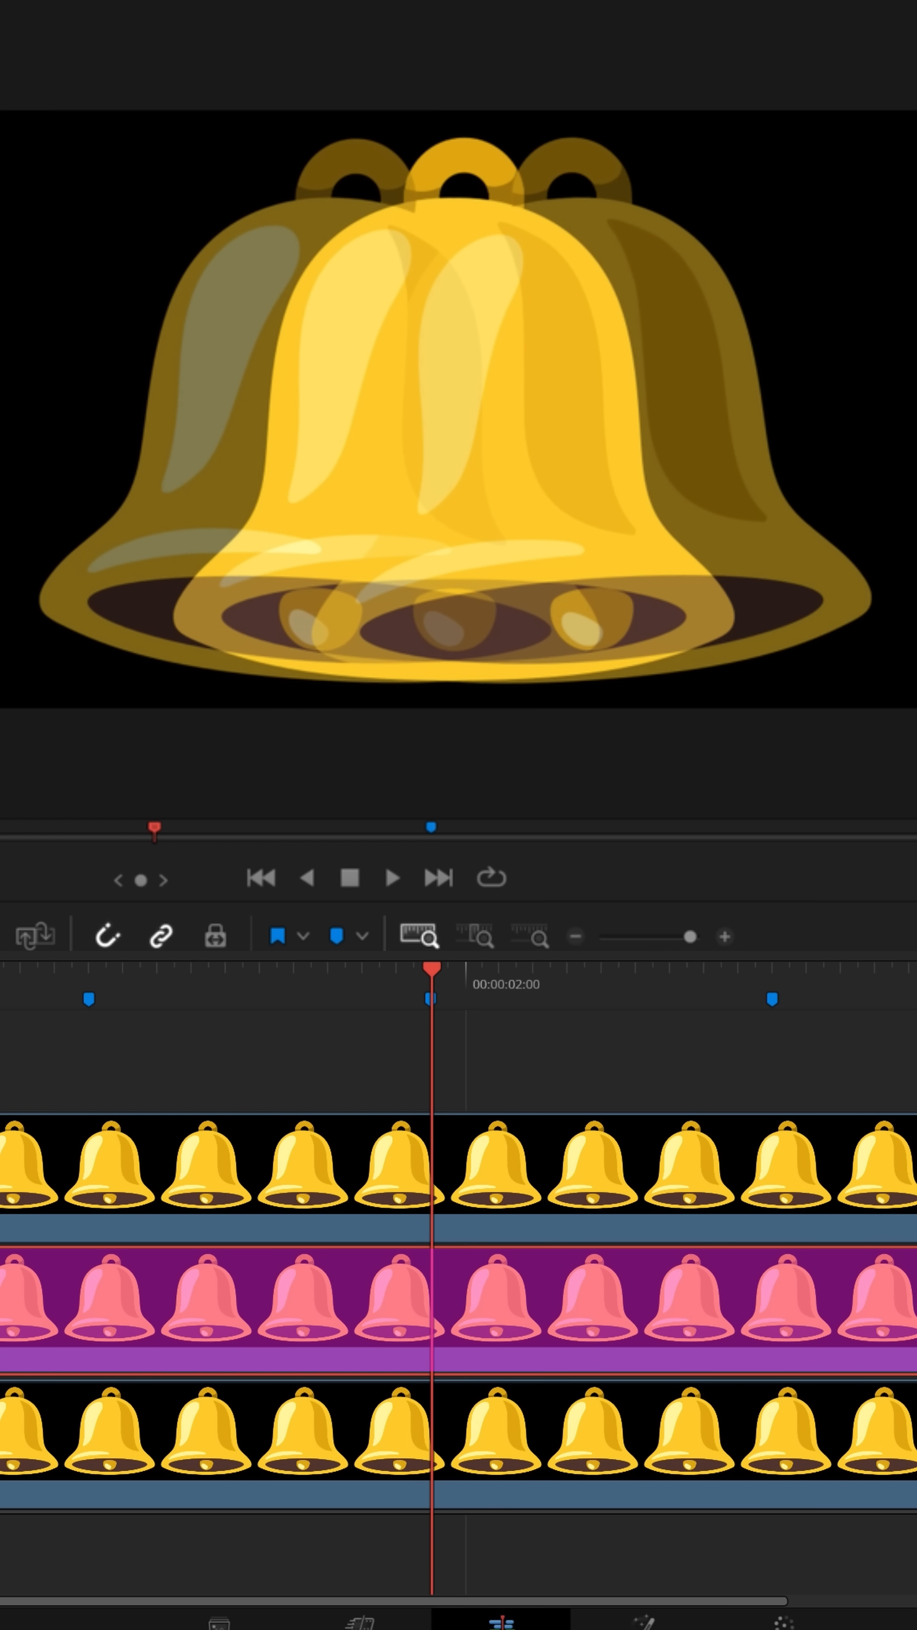
Add an Adjustment Clip on a fourth video track above the swinging bells.
click(322, 50)
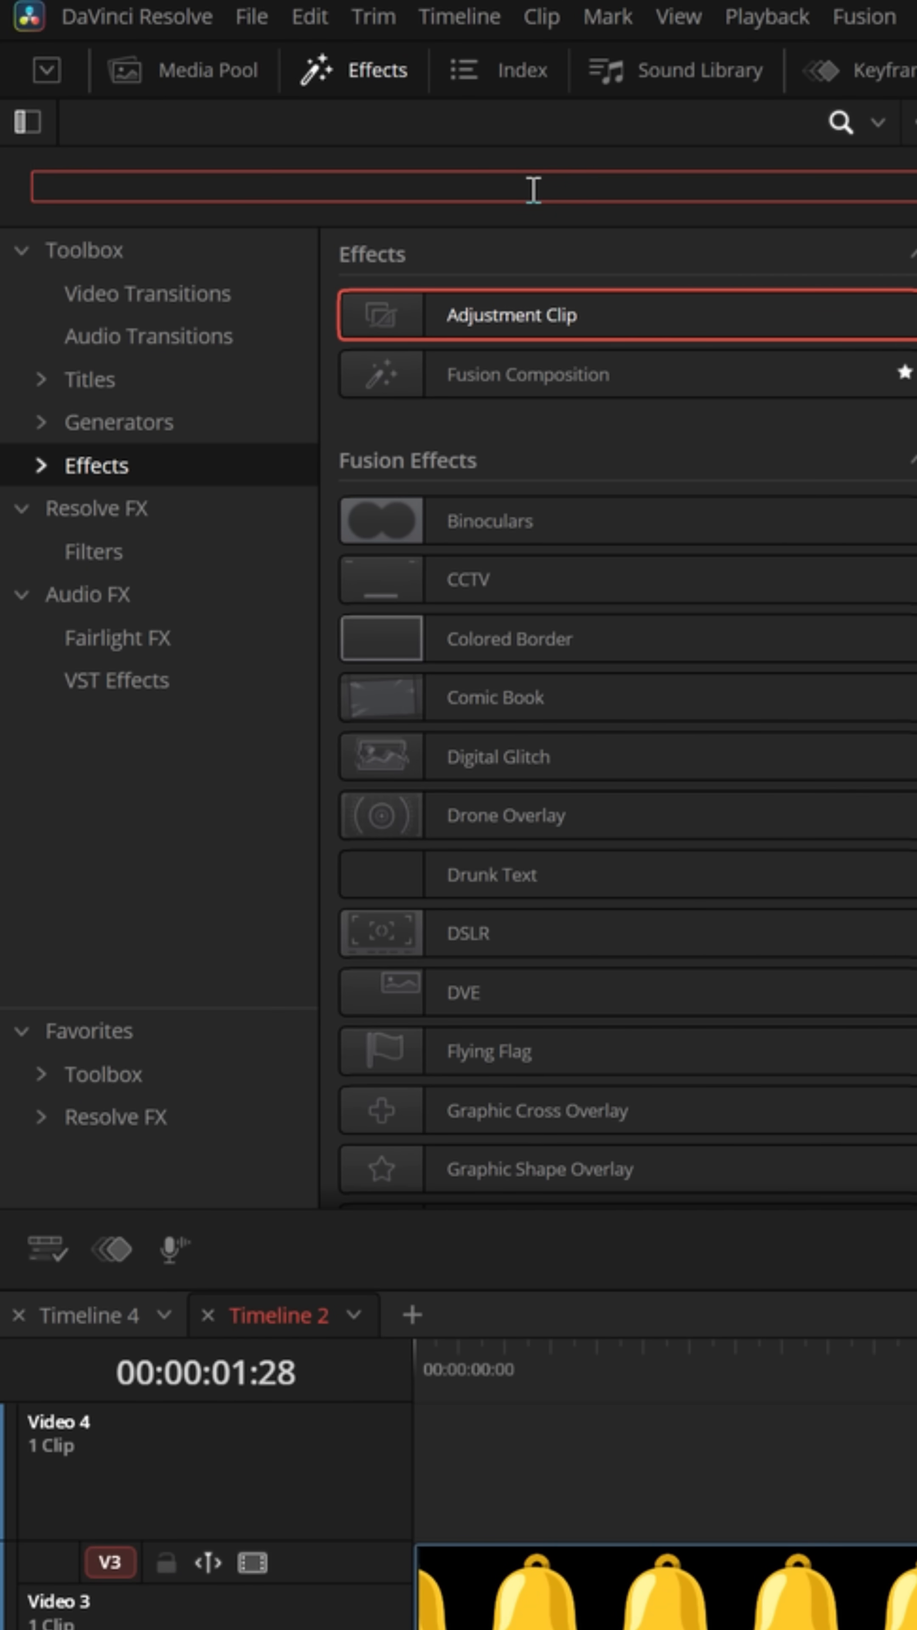
Apply the Camera Shake effect to the Adjustment Clip and scrub to preview it.
text(Came)
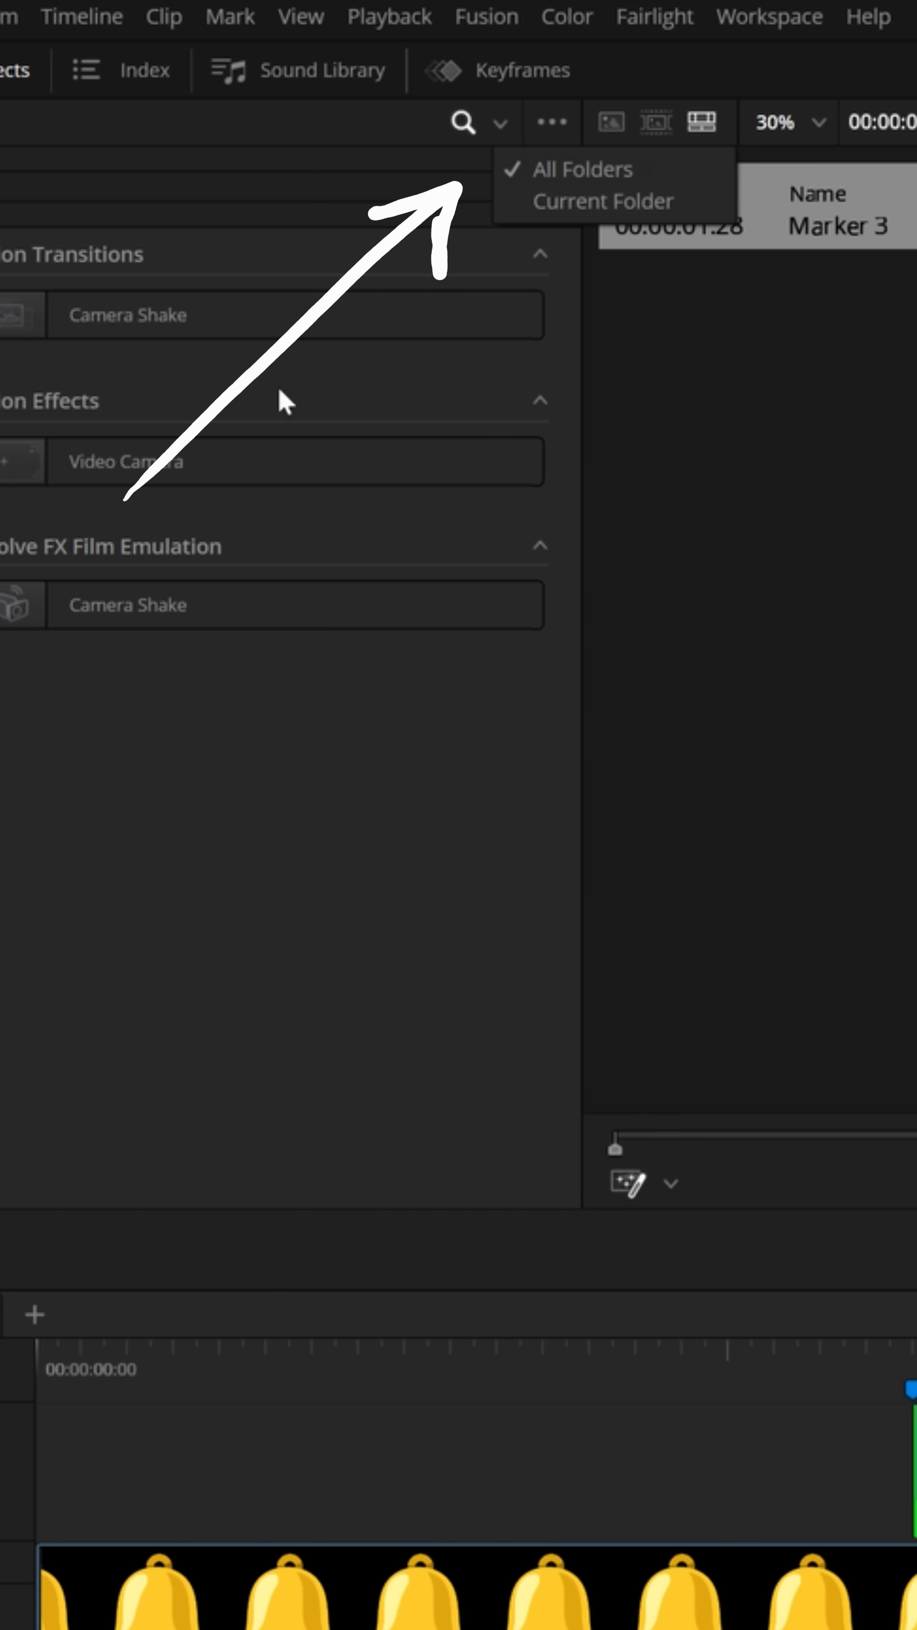
text(Camer)
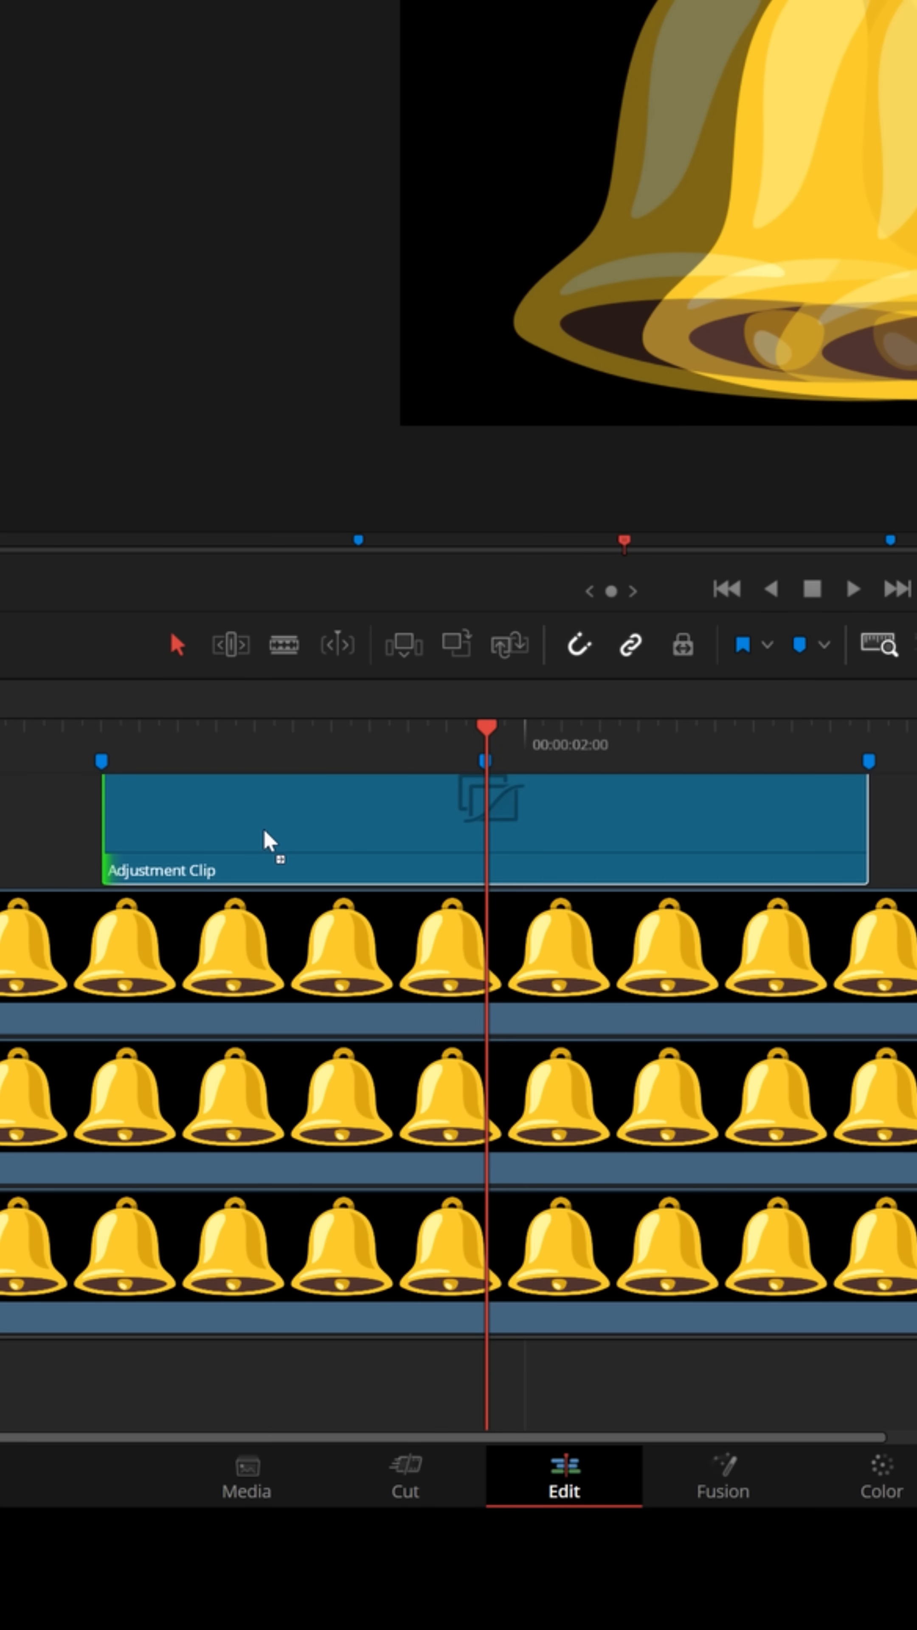
click(119, 730)
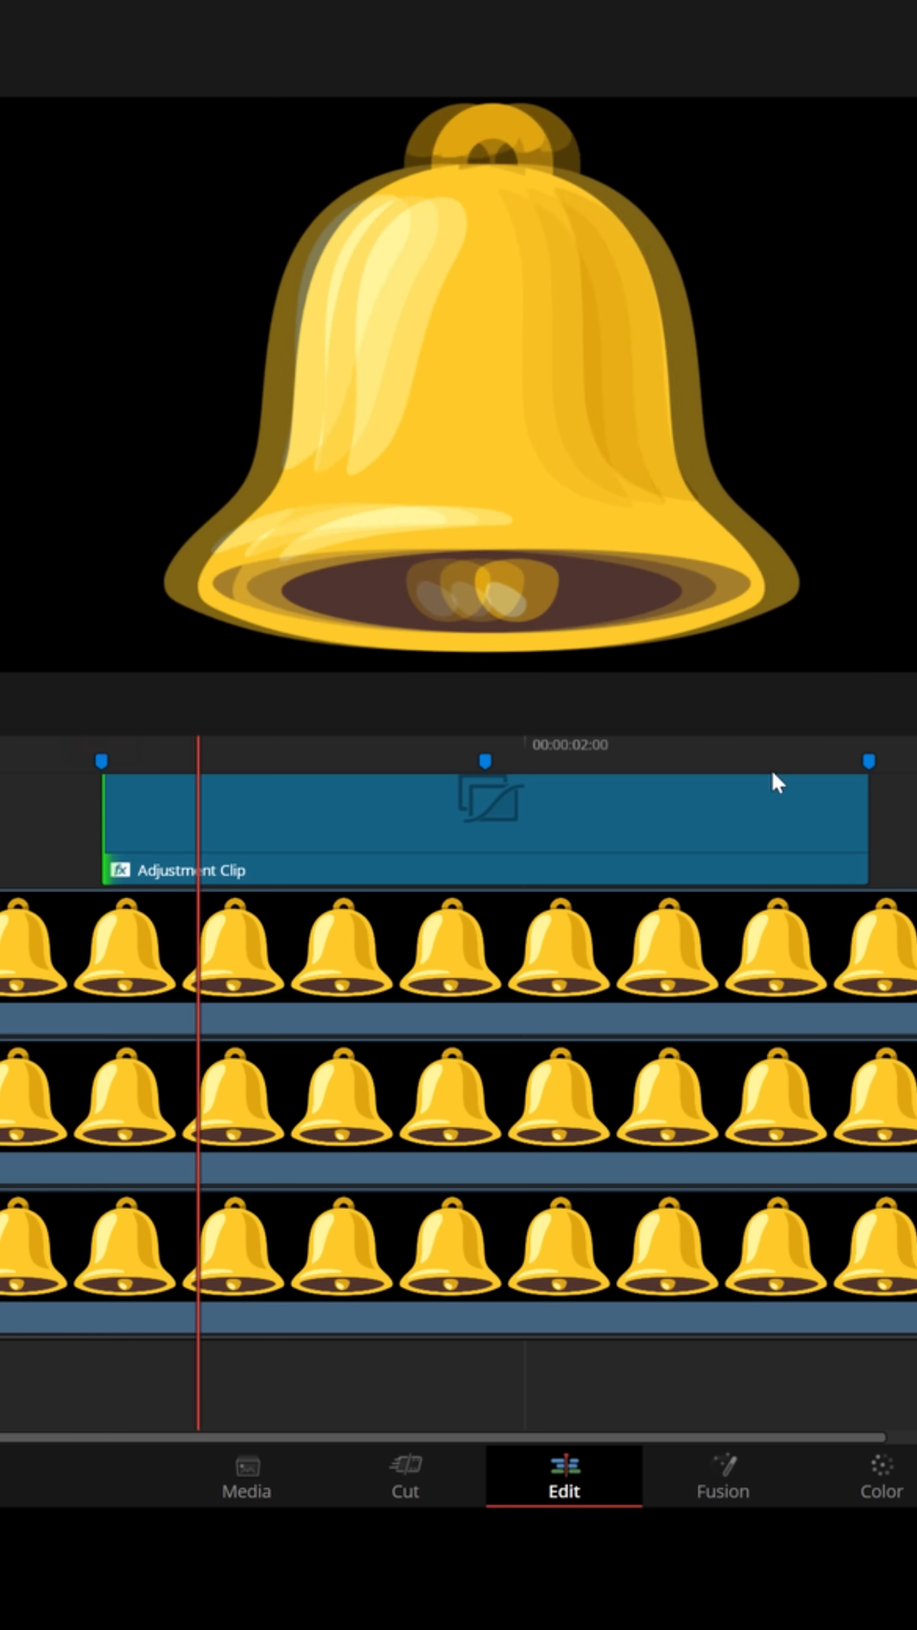
drag(197, 758, 121, 758)
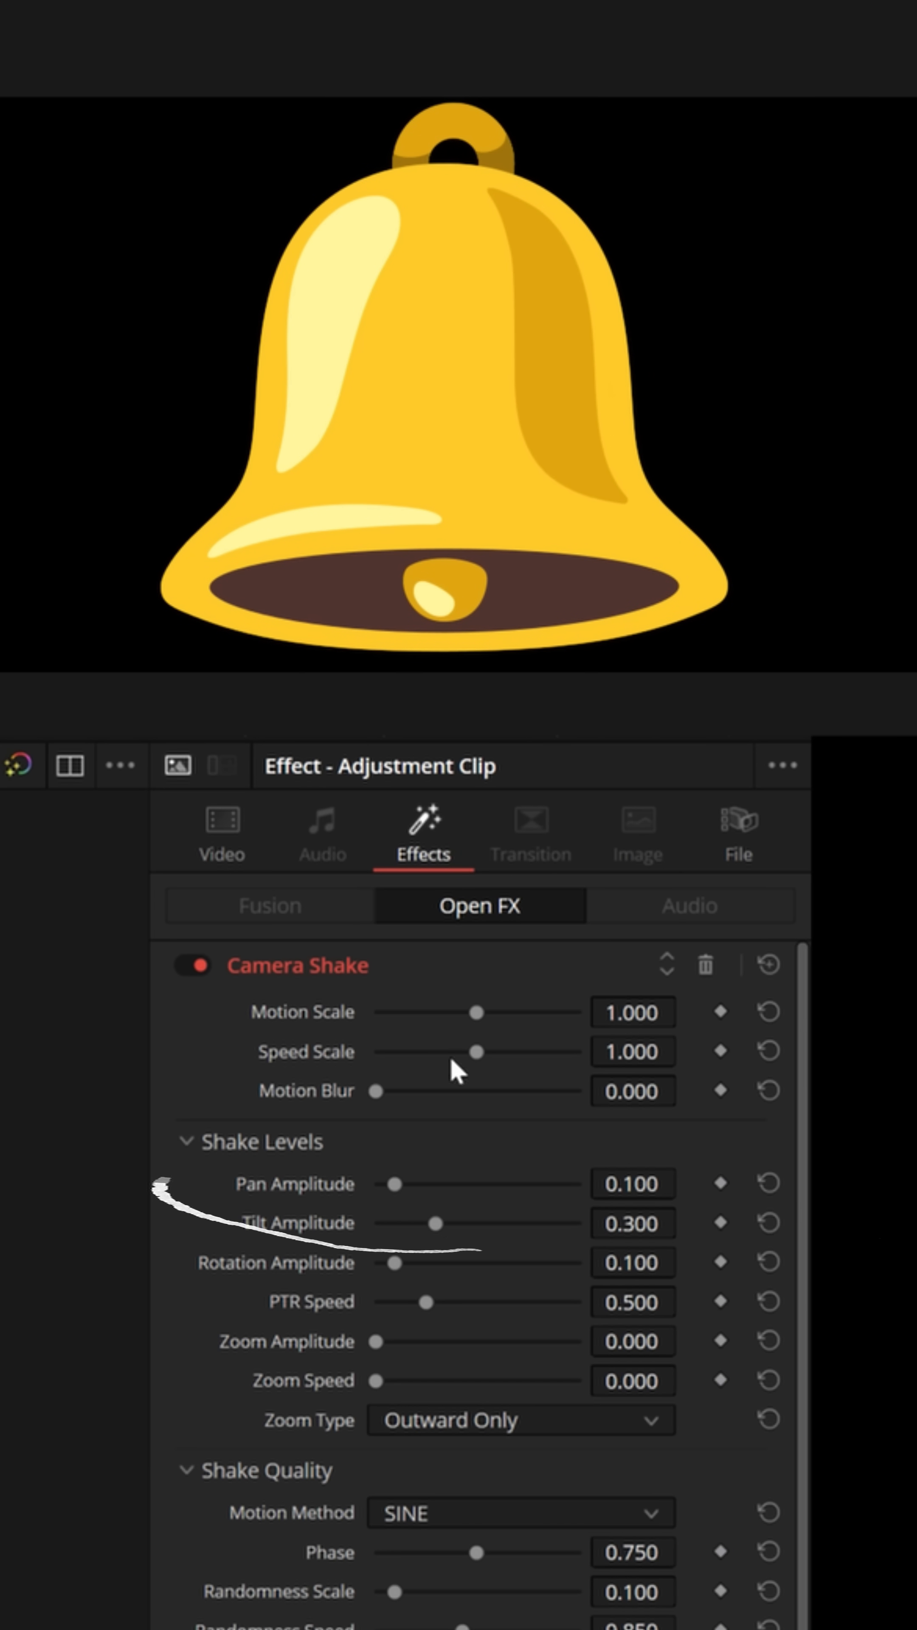
Set Camera Shake Pan Amplitude to 0.953 and PTR Speed to 1.876.
drag(387, 1185, 403, 1185)
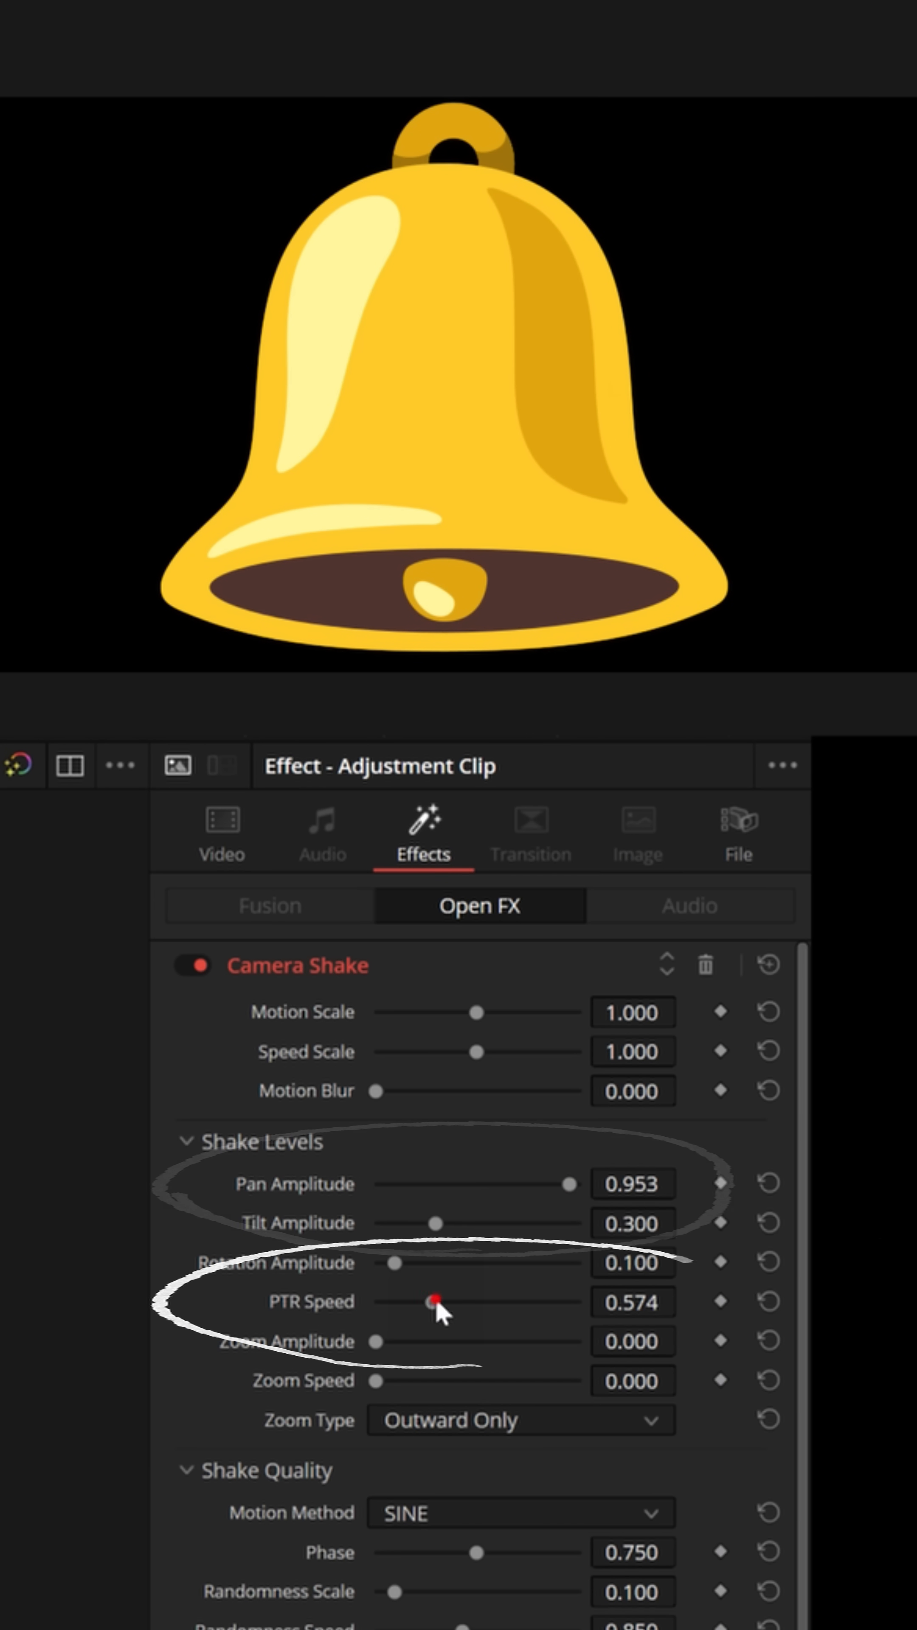
drag(432, 1301, 564, 1301)
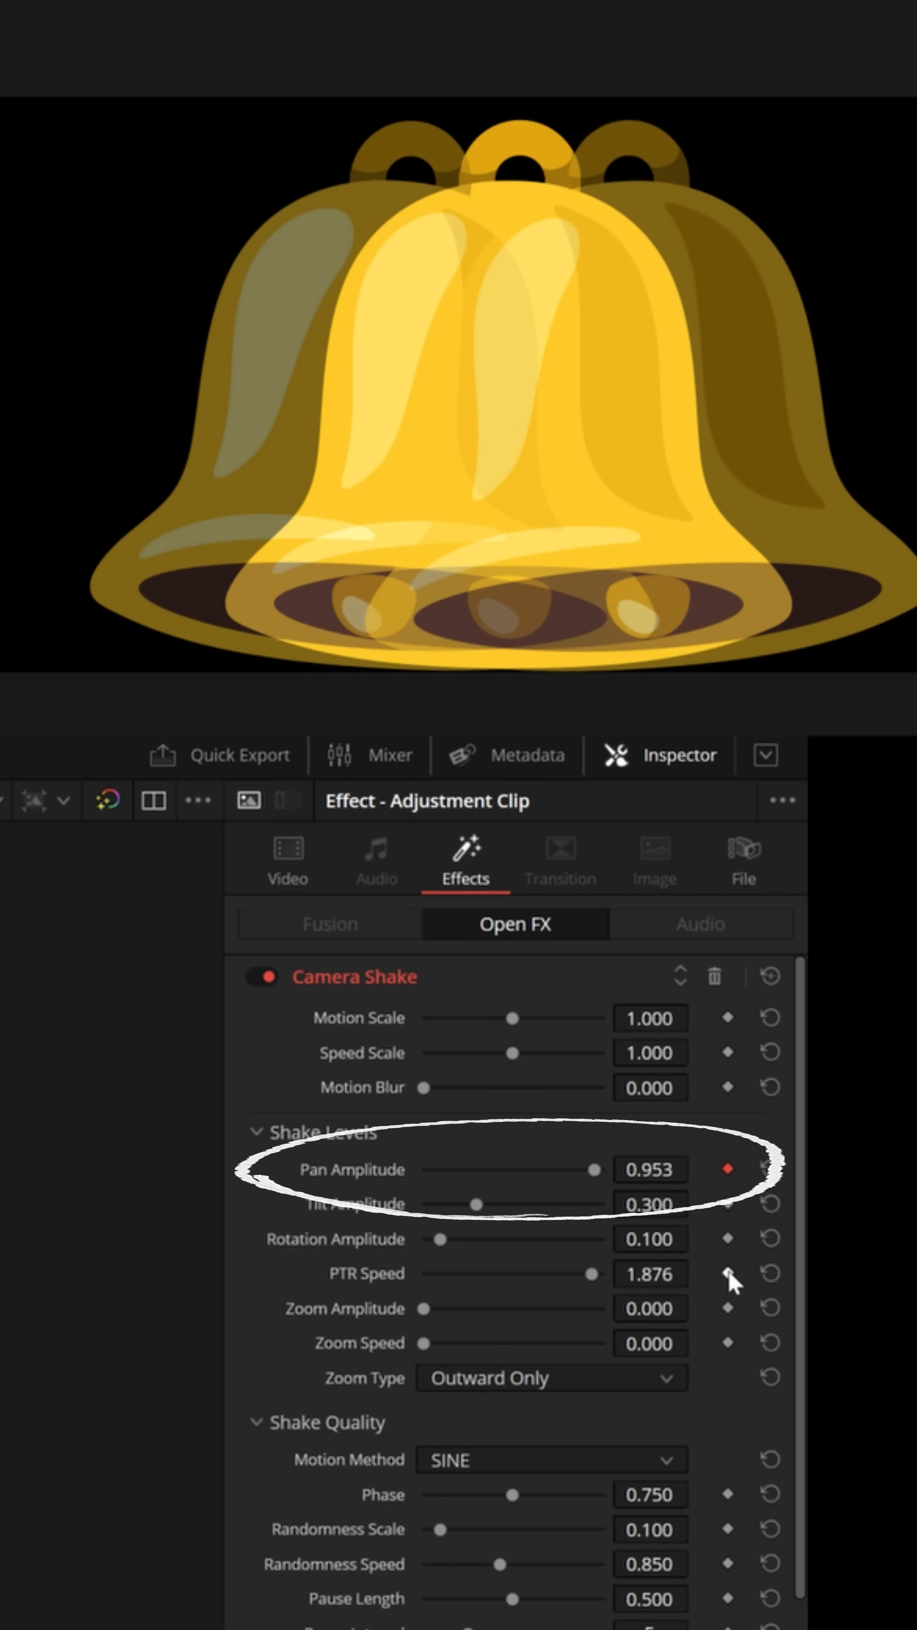
Scroll the Inspector down to the Camera Shake blanking settings, Zoom to Crop 0.050.
scroll(down, 3)
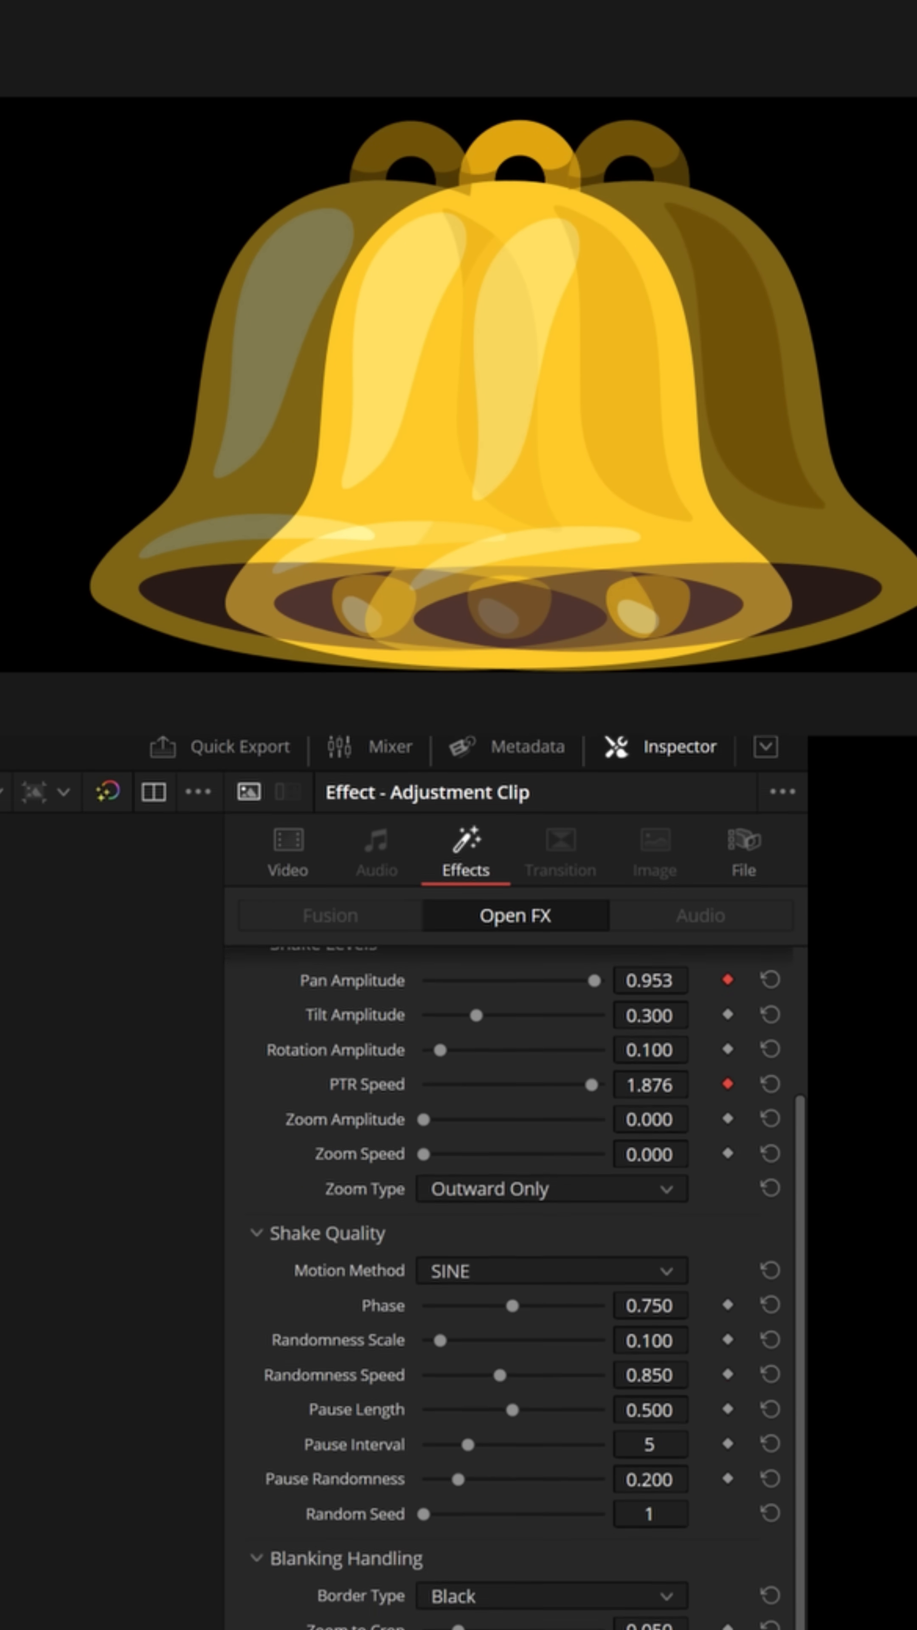
scroll(down, 3)
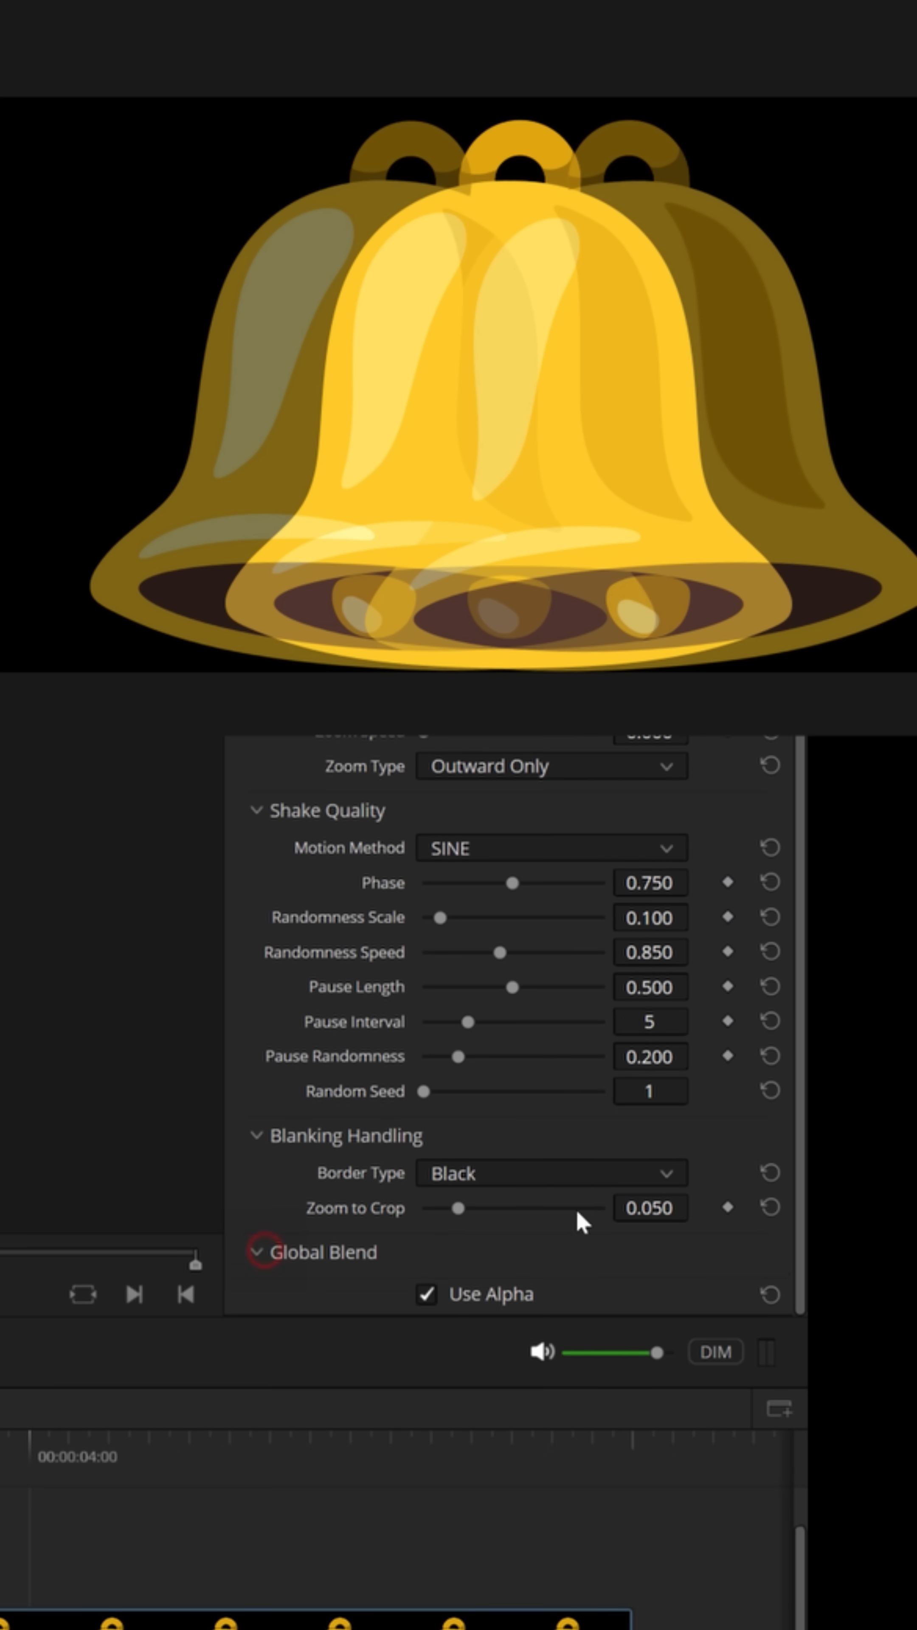